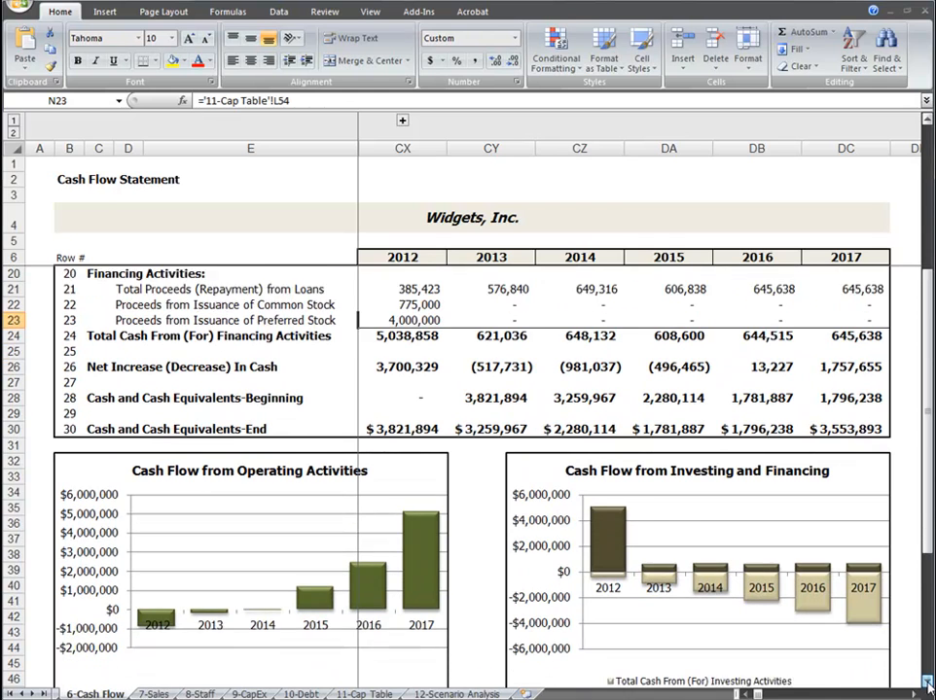
Step: Scroll through the expanded Jan-12 to Aug-12 monthly cash flow detail columns
scroll(down, 3)
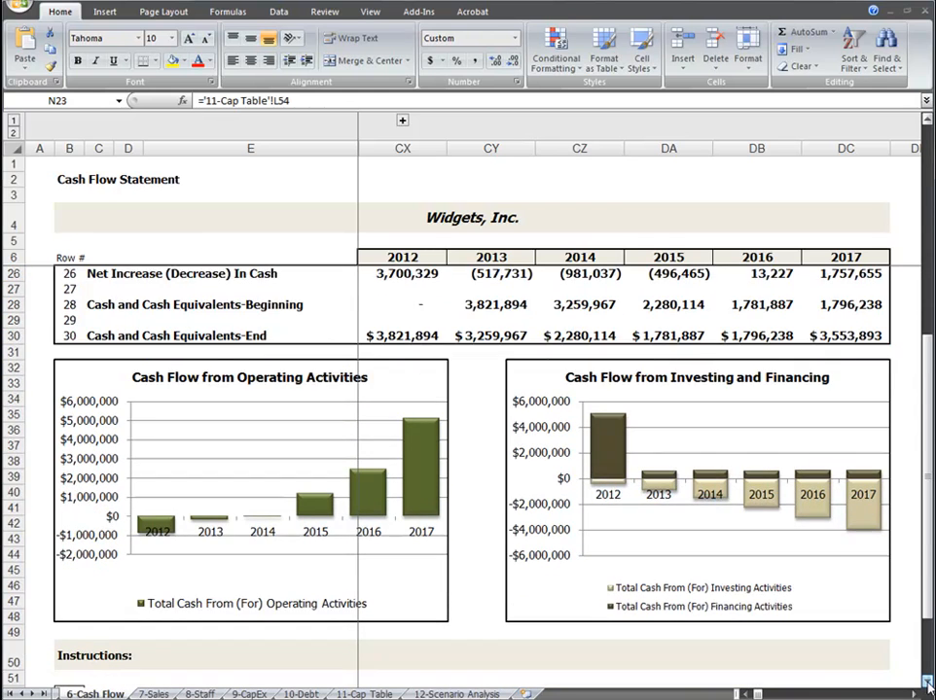
scroll(down, 3)
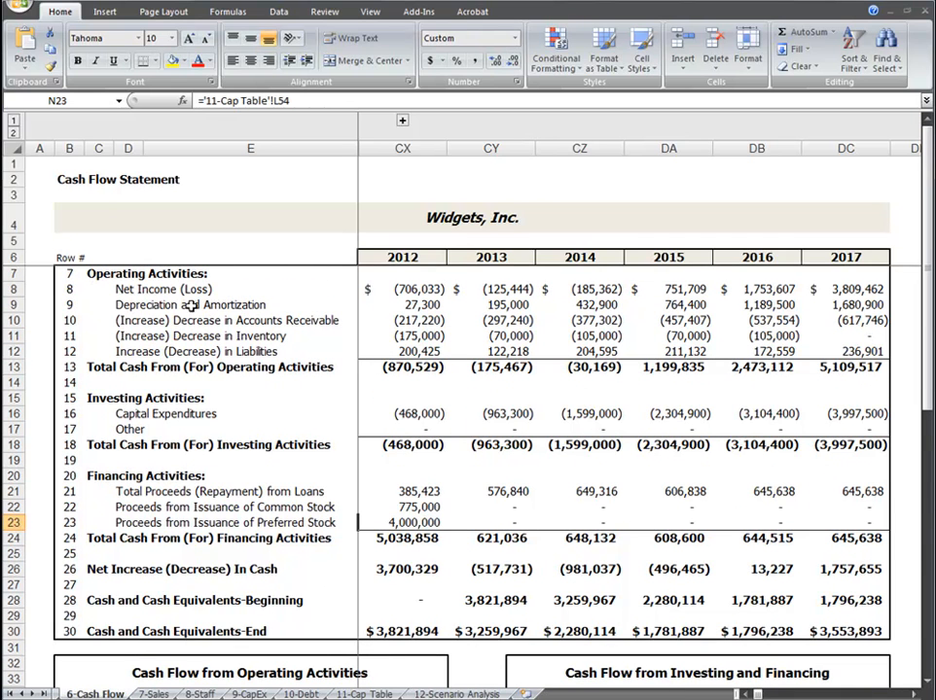
mouse_move(187, 413)
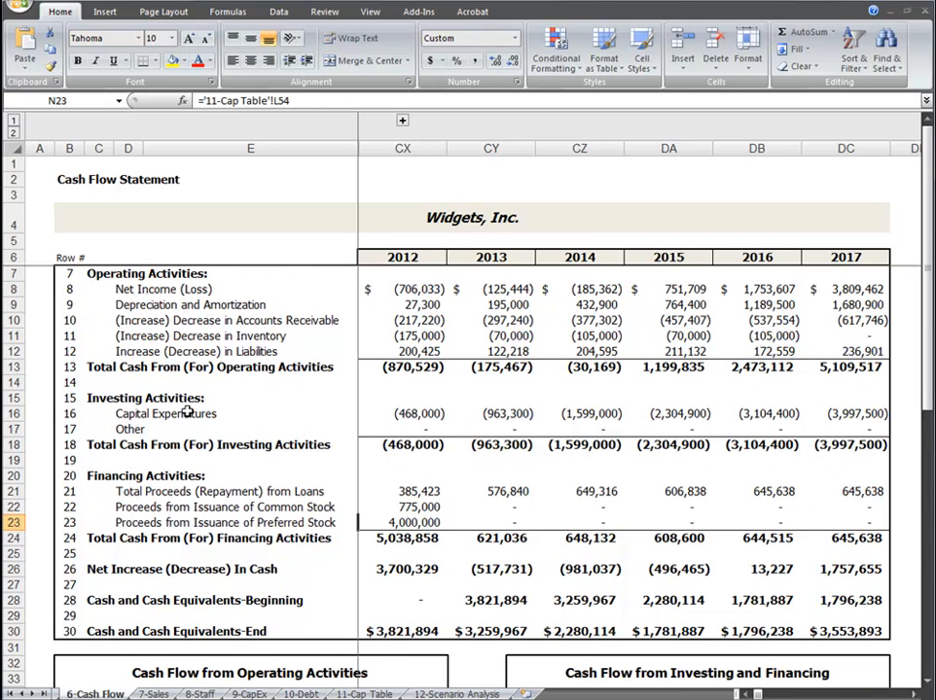
mouse_move(82, 462)
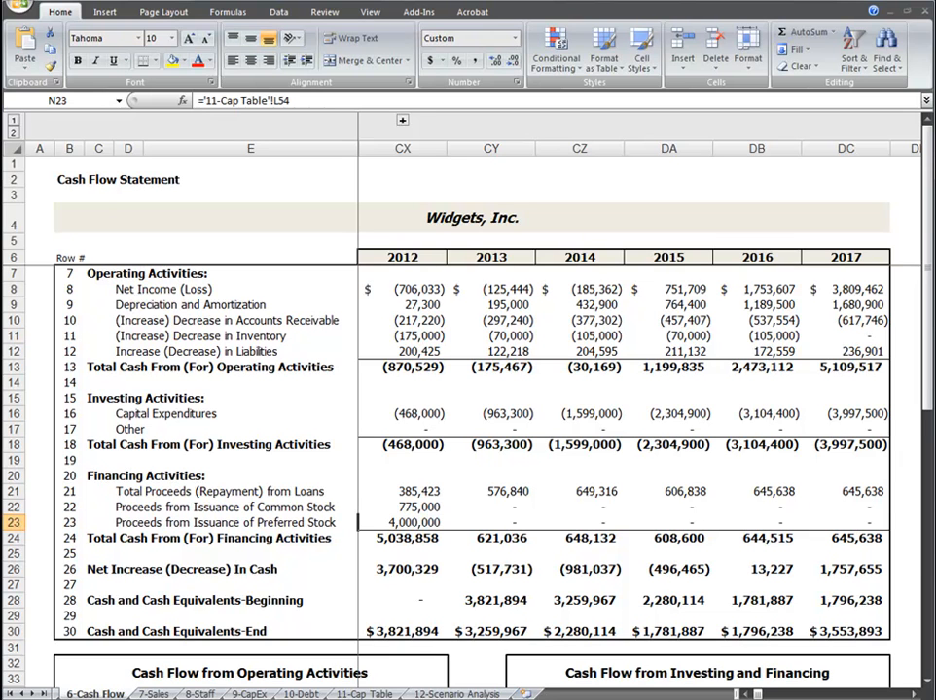
scroll(down, 3)
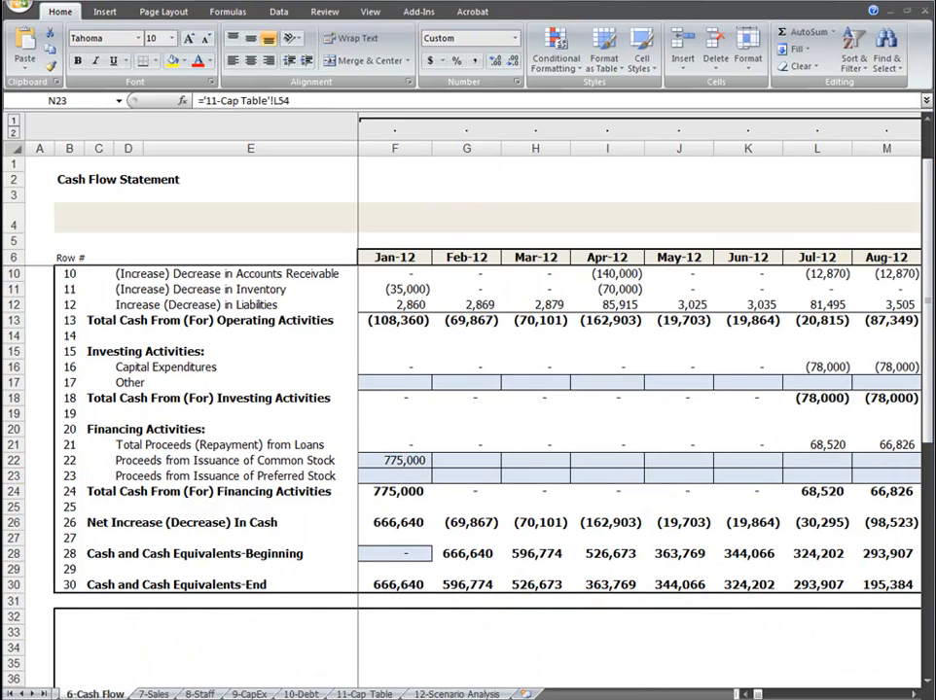
mouse_move(79, 368)
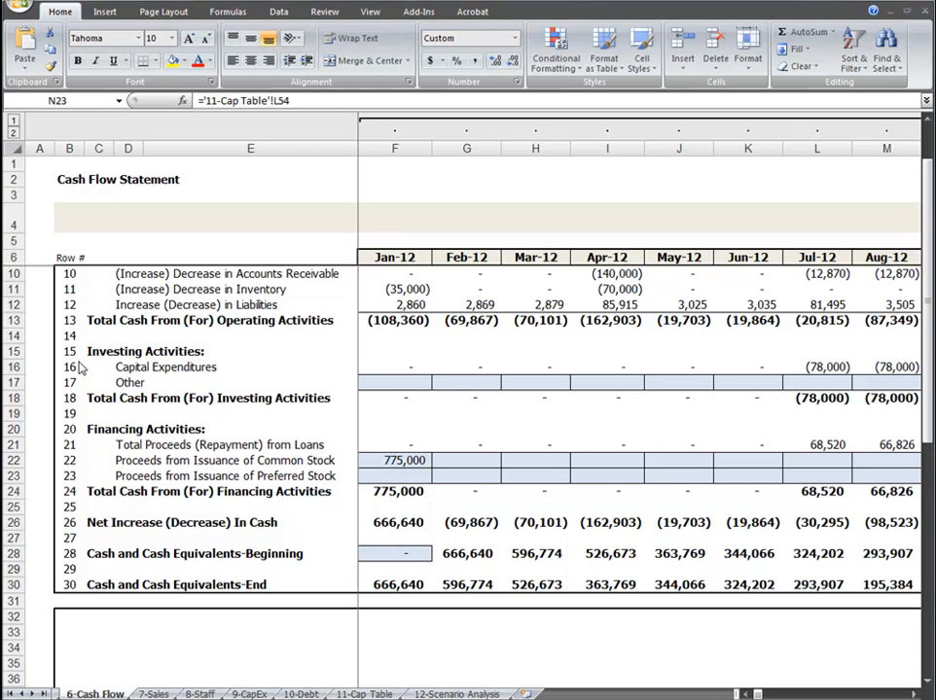
mouse_move(144, 381)
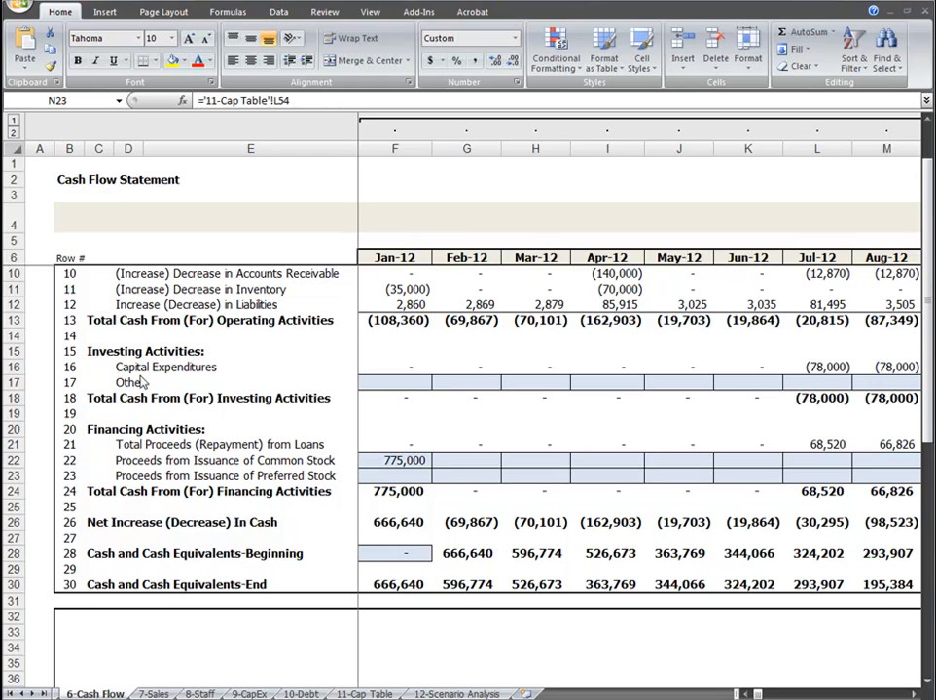
mouse_move(226, 387)
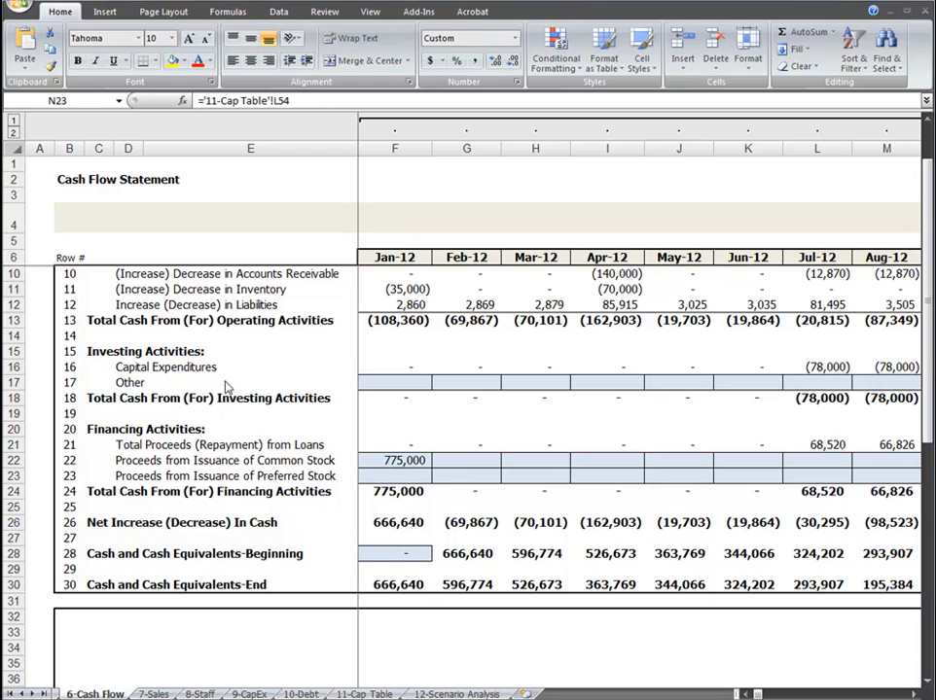
mouse_move(496, 389)
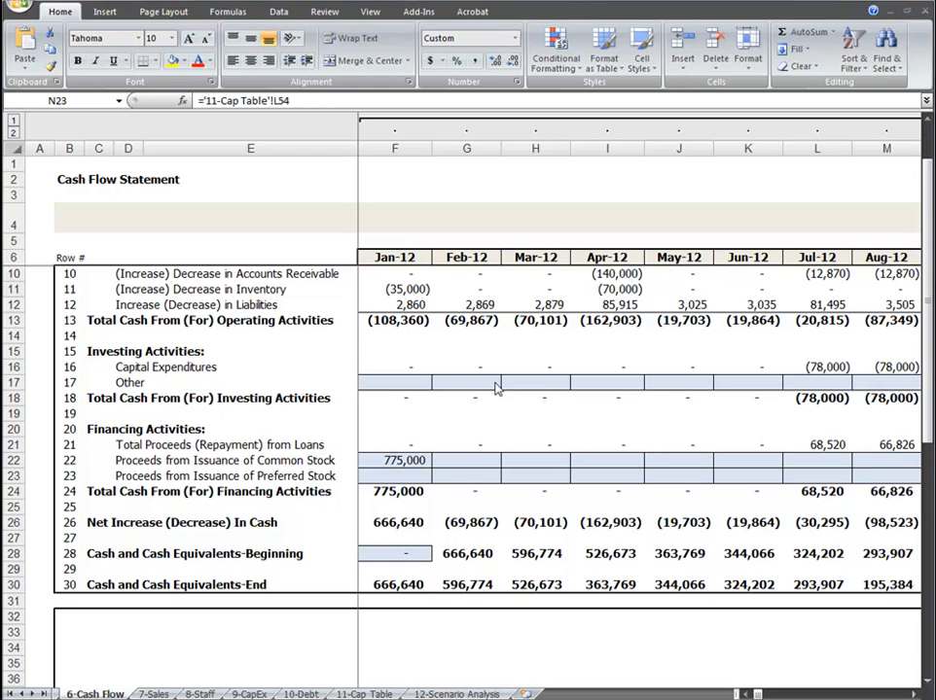
mouse_move(794, 393)
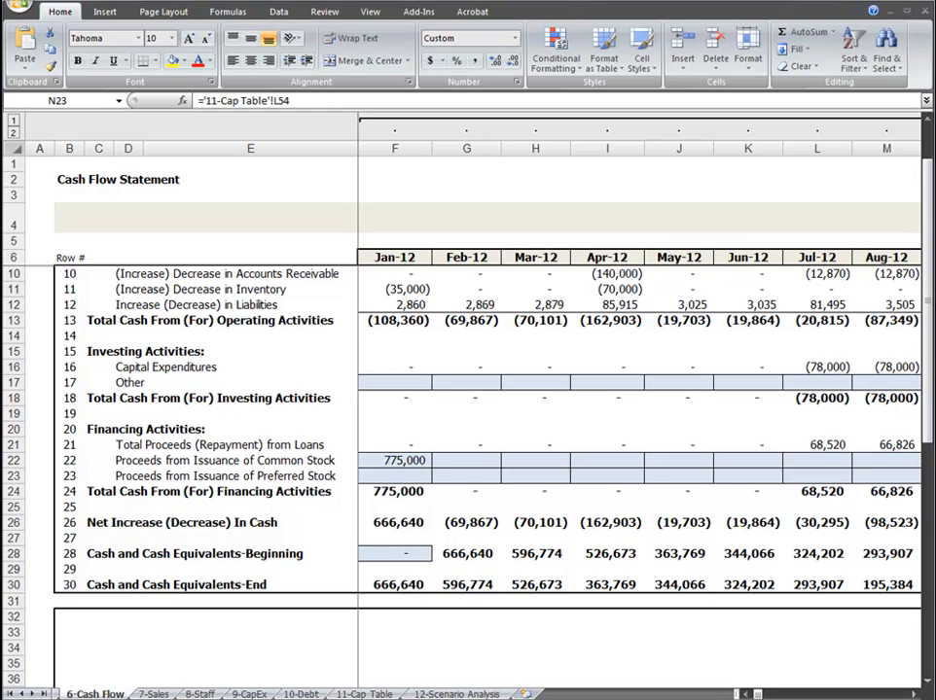
mouse_move(214, 468)
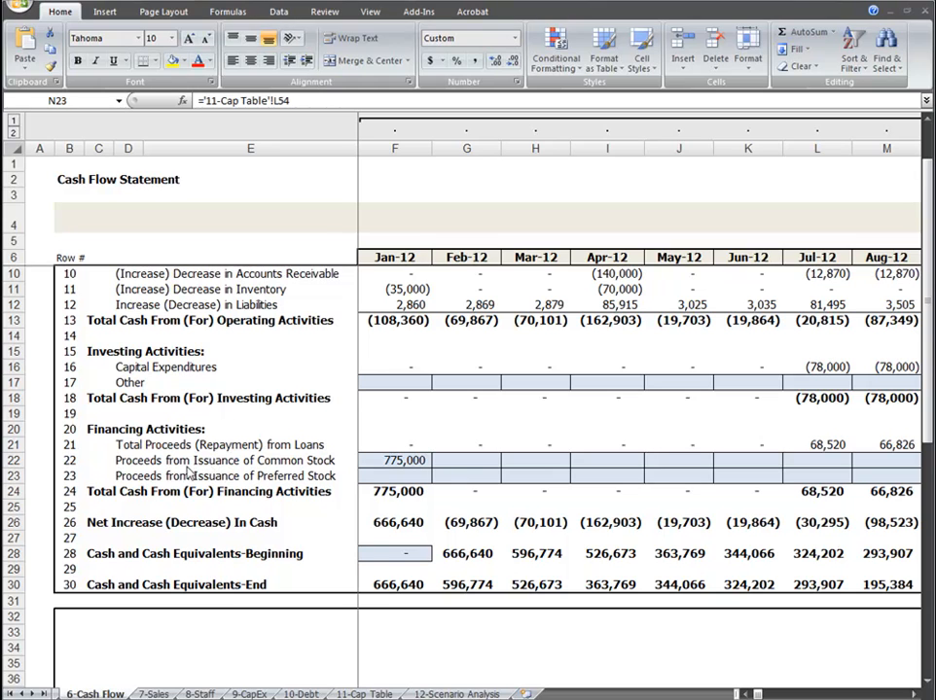
mouse_move(358, 474)
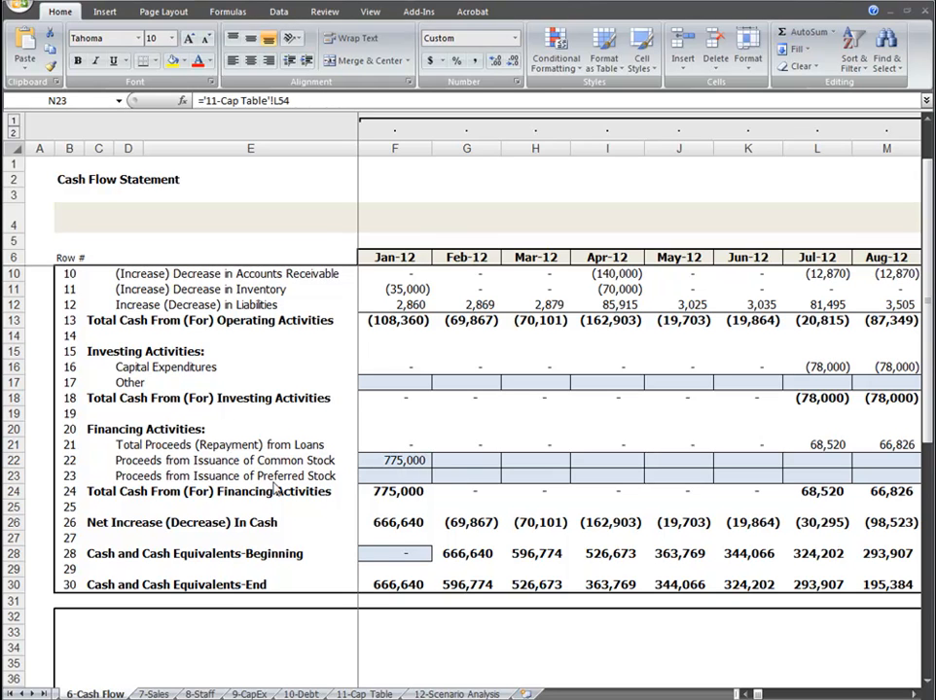
mouse_move(488, 486)
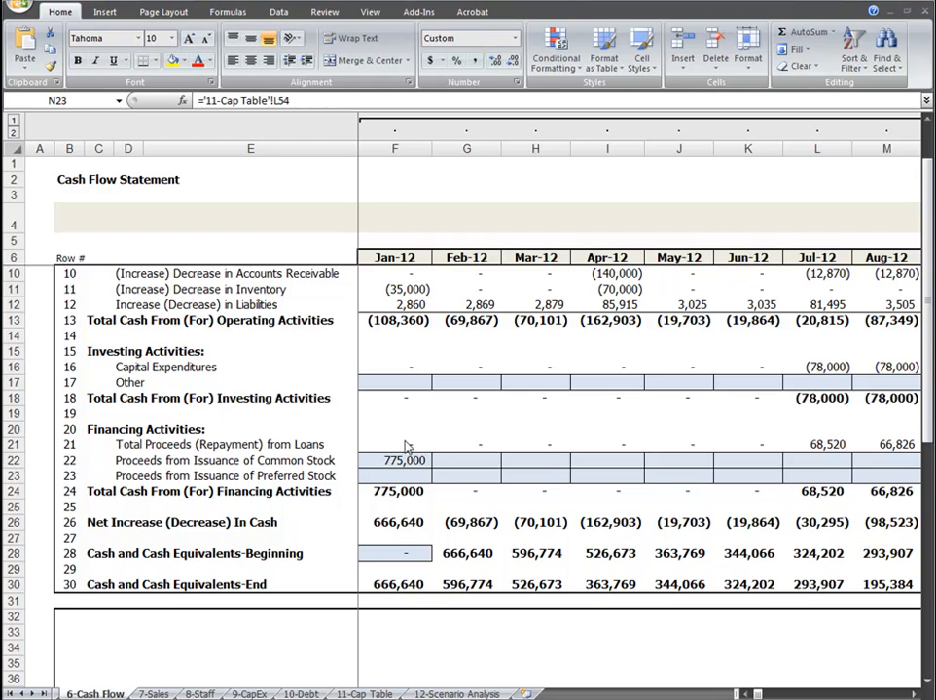
click(364, 693)
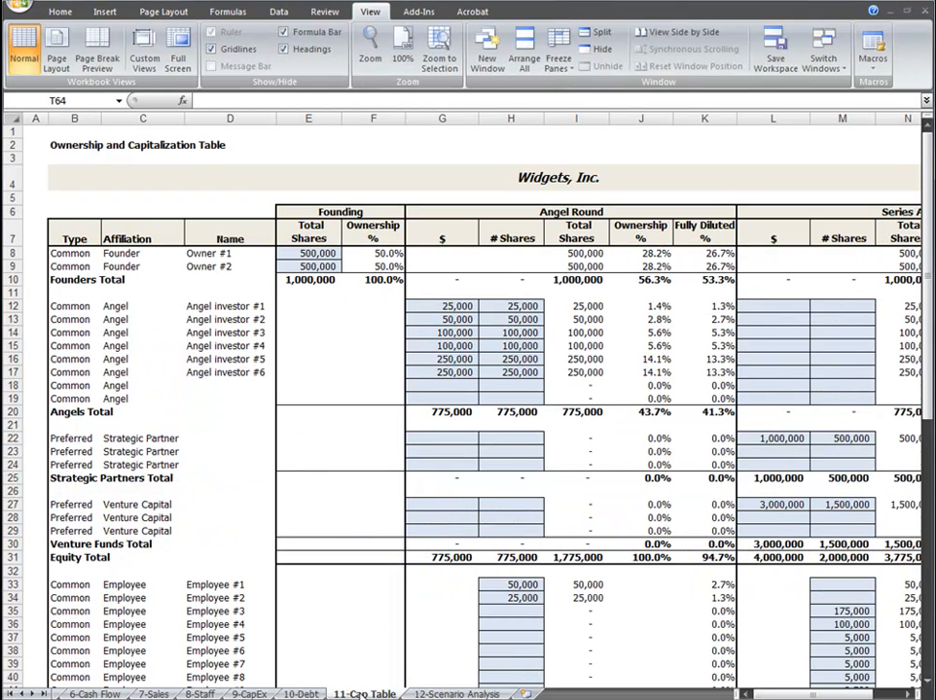
mouse_move(473, 426)
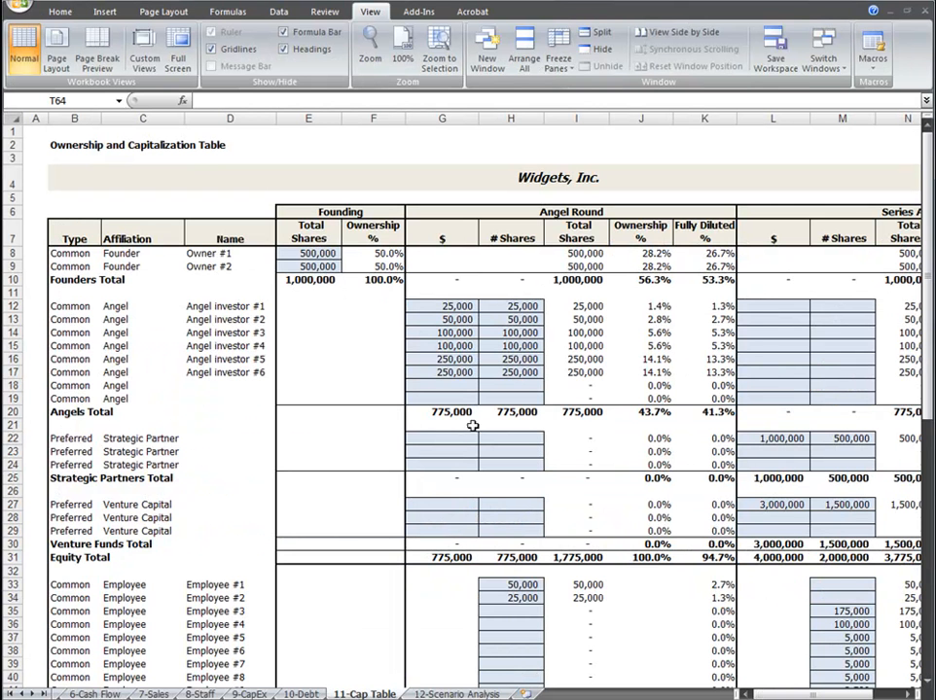
click(94, 693)
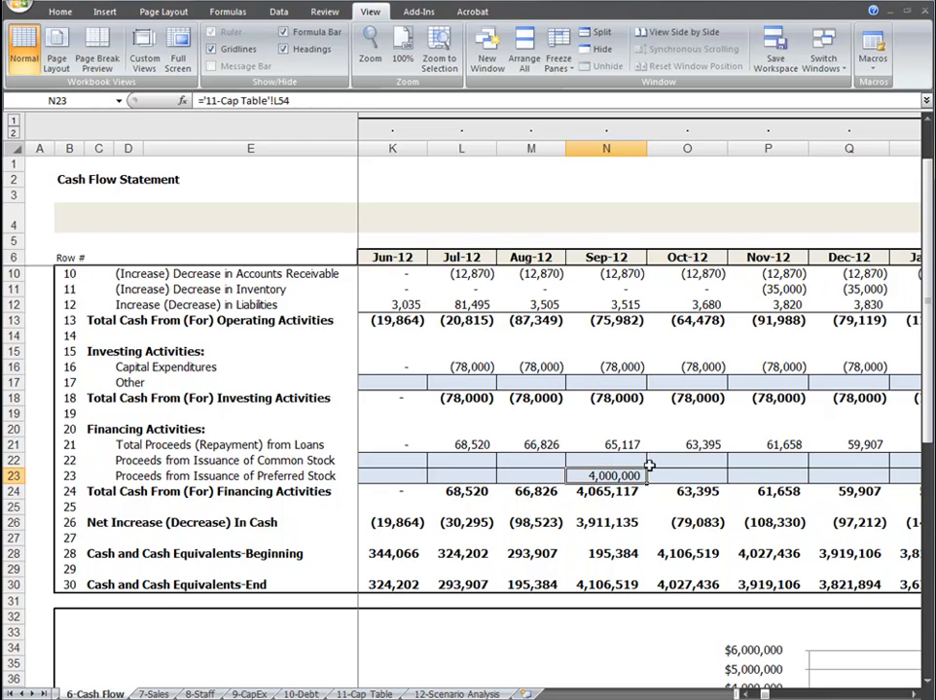
Step: Collapse the monthly columns to the 2012–2017 annual totals and bring the charts and Instructions into view
click(364, 692)
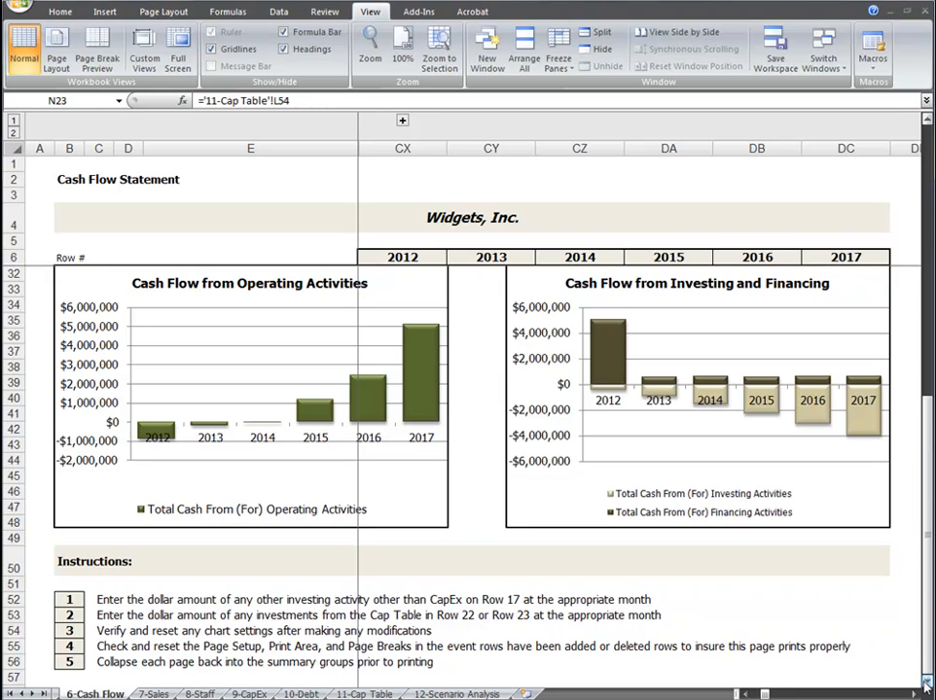
scroll(down, 3)
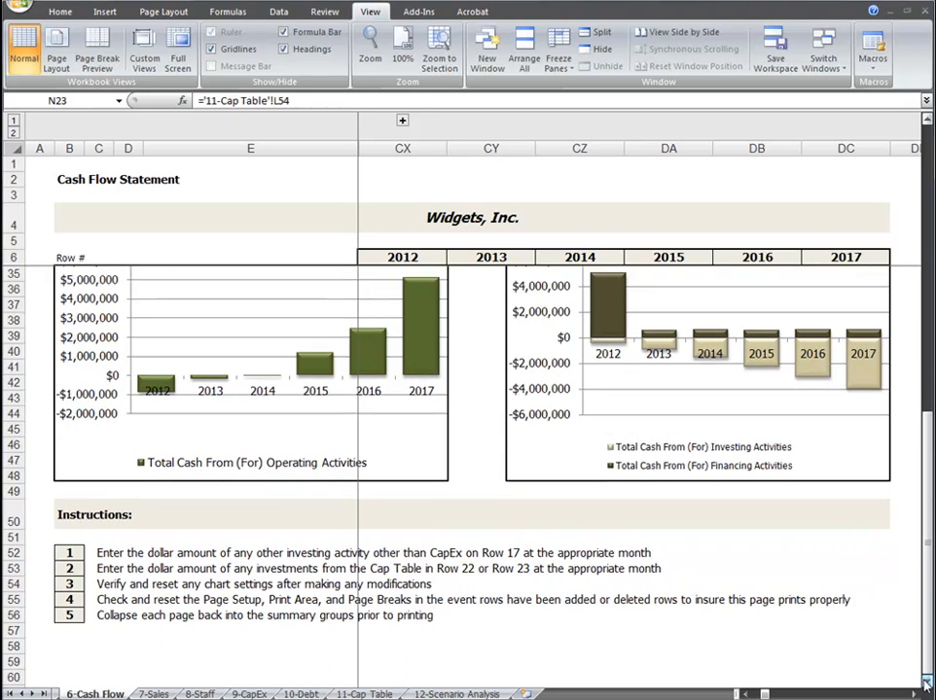